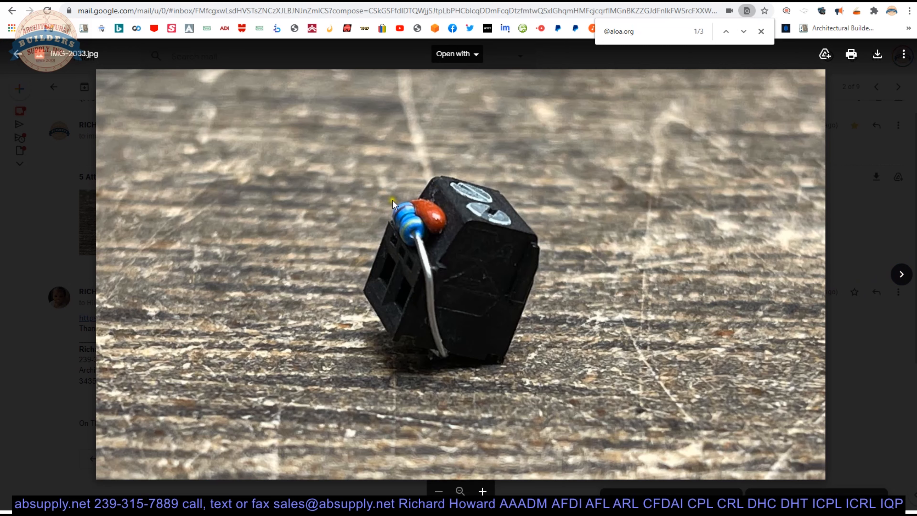
Browse the attached resistor photos of the block and return to the first one
left_click(900, 274)
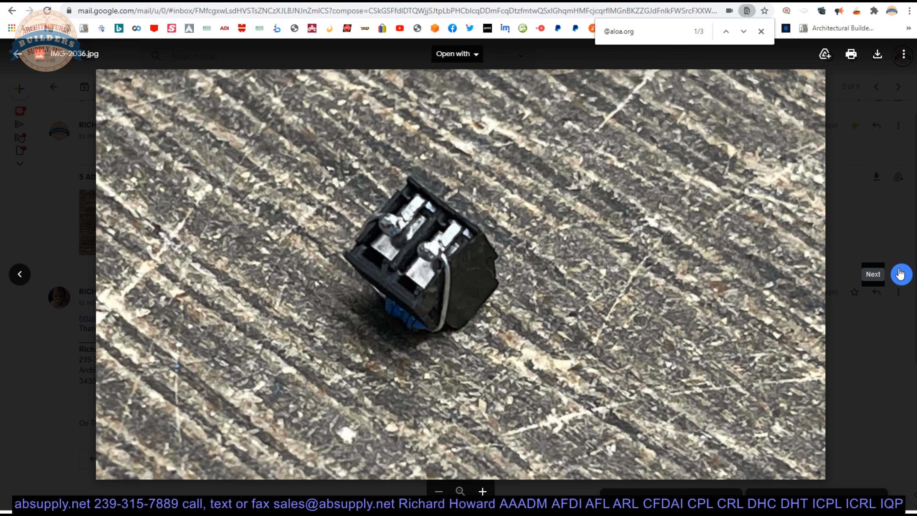
left_click(901, 274)
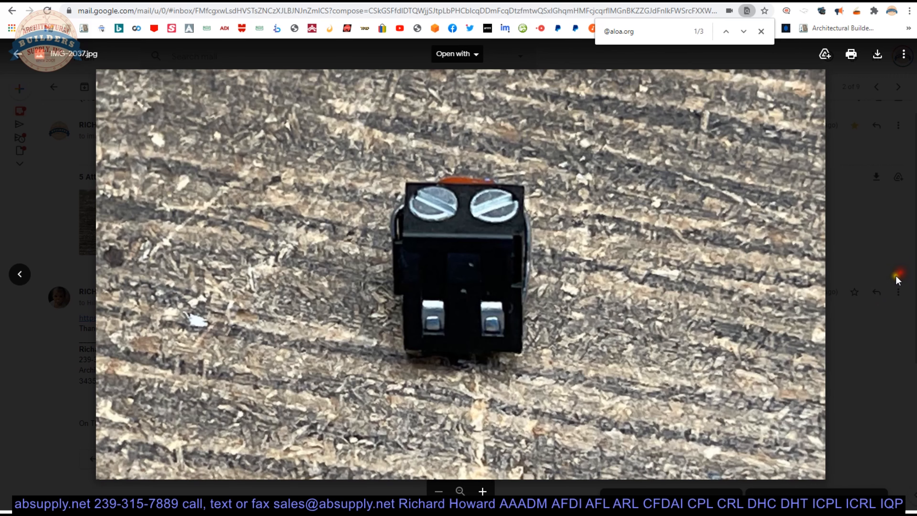
left_click(19, 274)
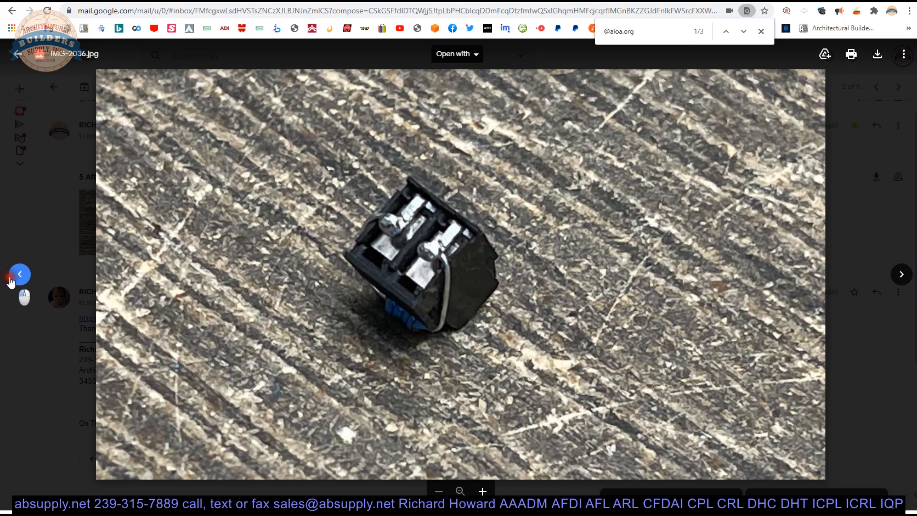
left_click(20, 275)
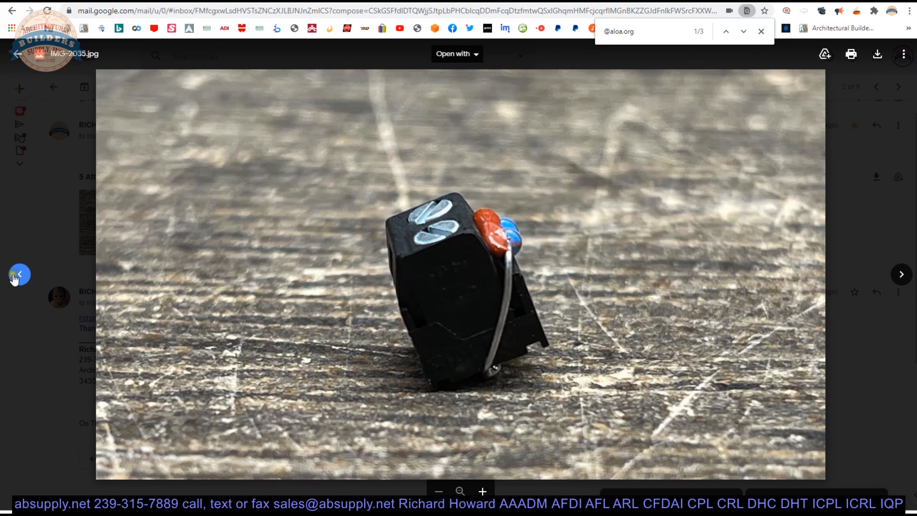
left_click(19, 274)
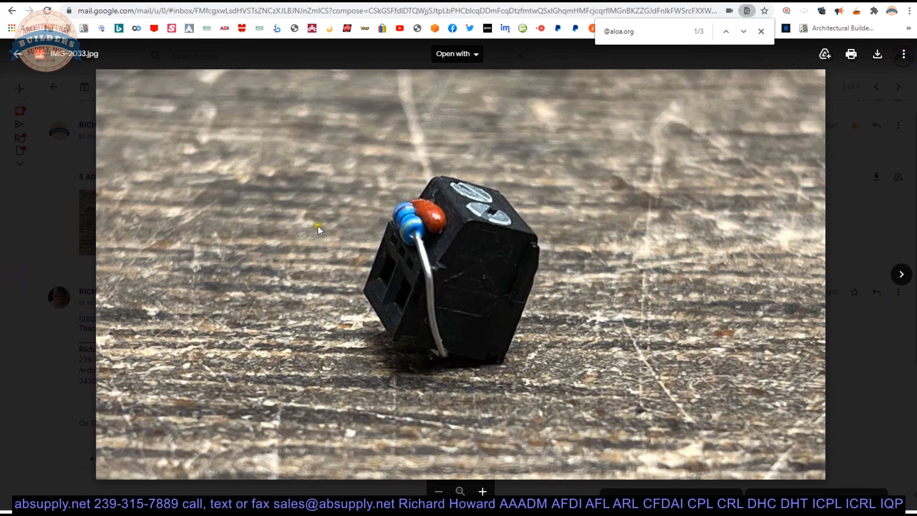
mouse_move(400, 243)
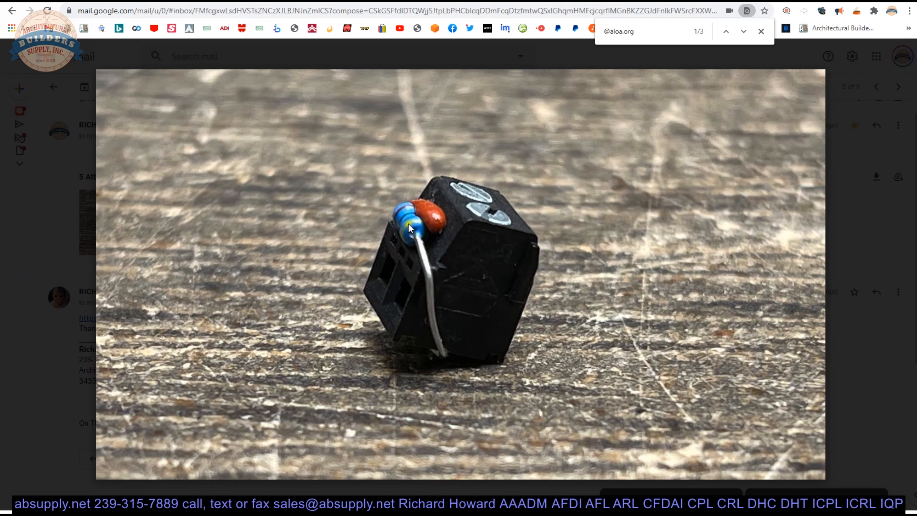
mouse_move(412, 224)
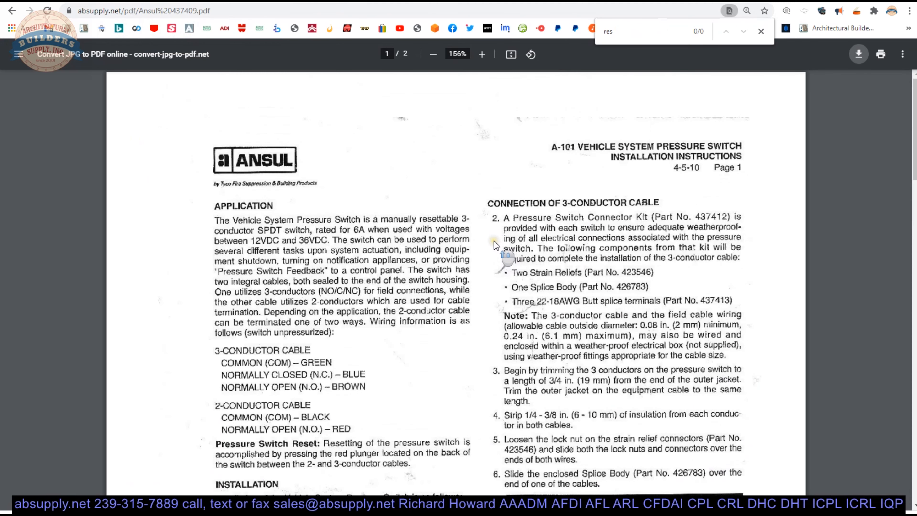
mouse_move(561, 158)
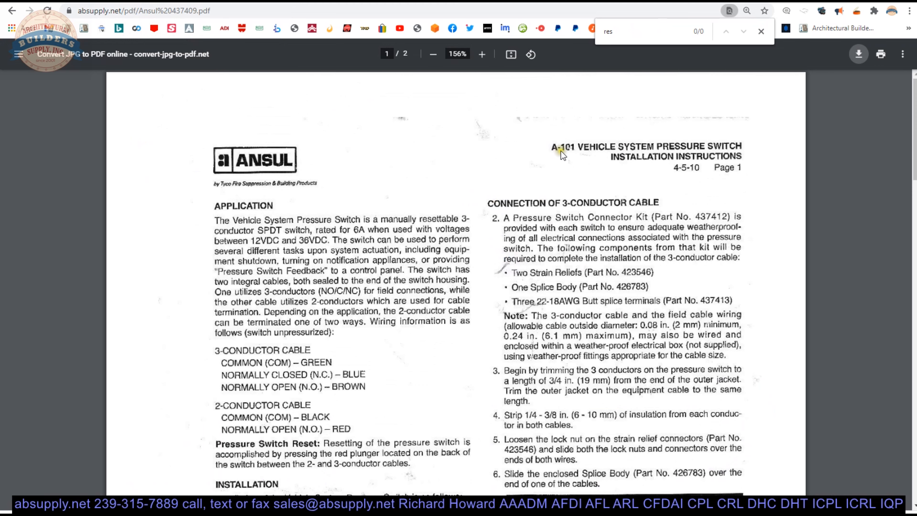
mouse_move(697, 149)
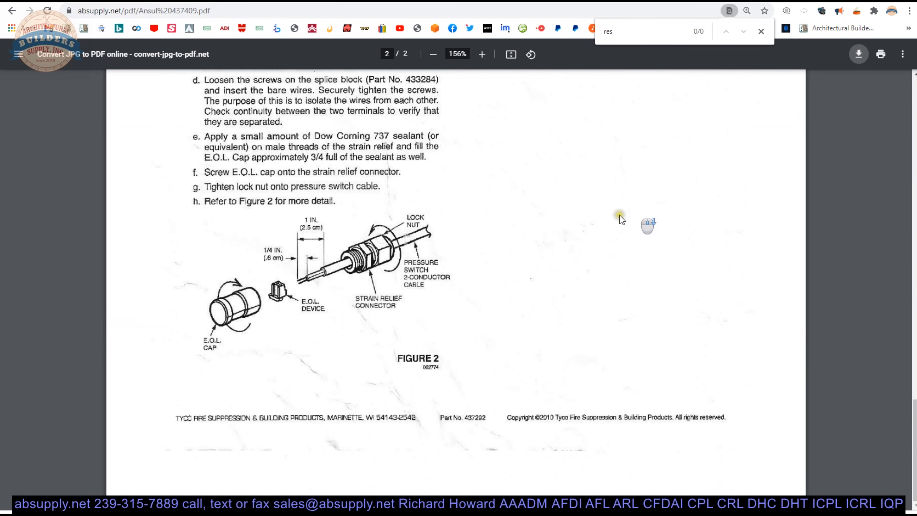
Enlarge the A-101 PDF, scroll to page 2's E.O.L. resistor step, then fit the page
left_click(481, 54)
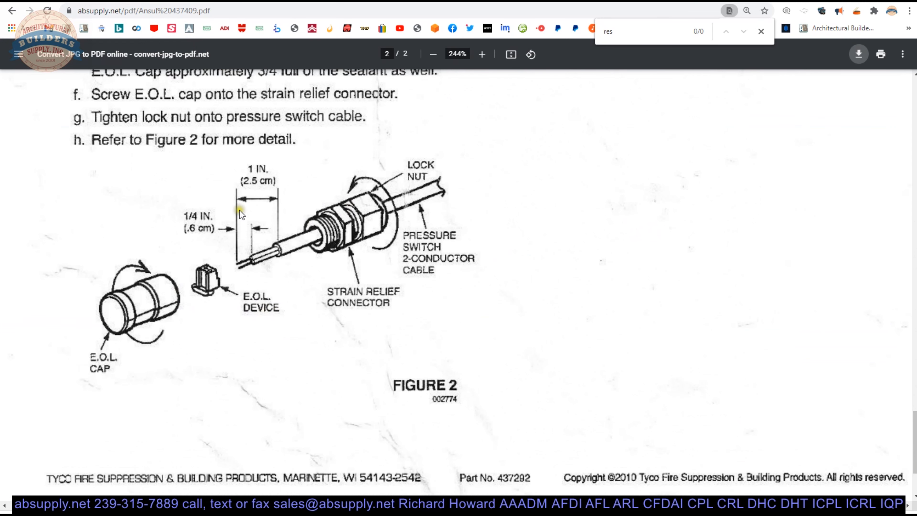
mouse_move(217, 272)
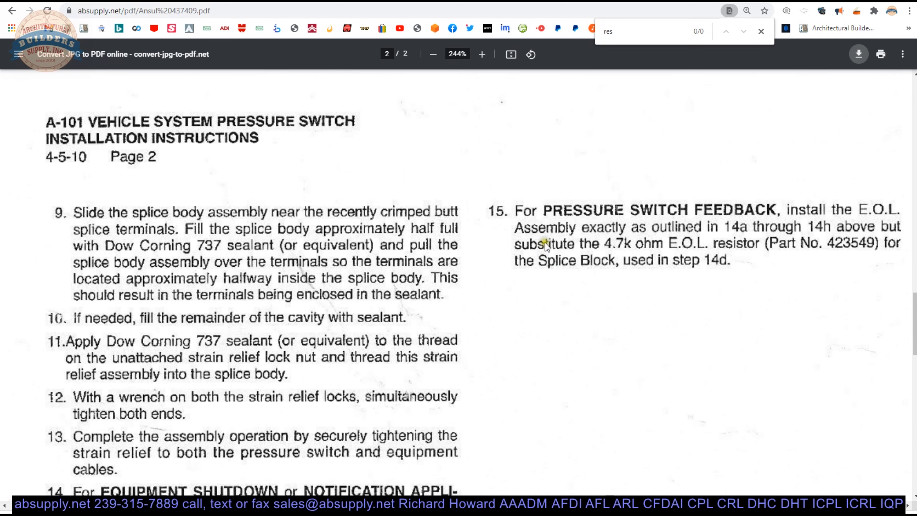
mouse_move(708, 215)
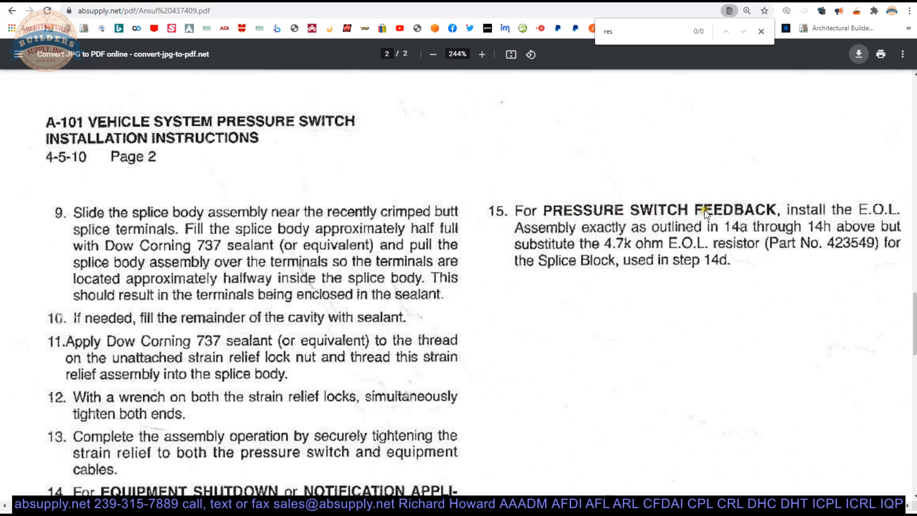
mouse_move(583, 240)
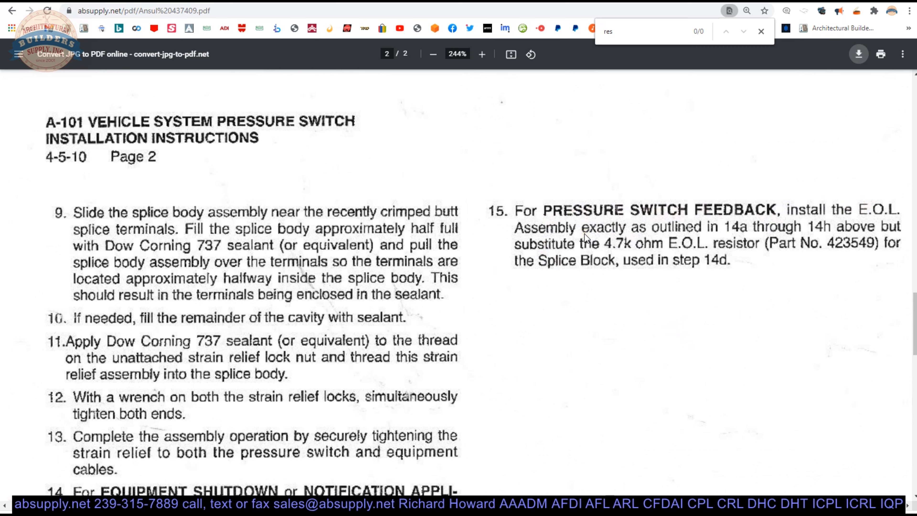
scroll("down", 3)
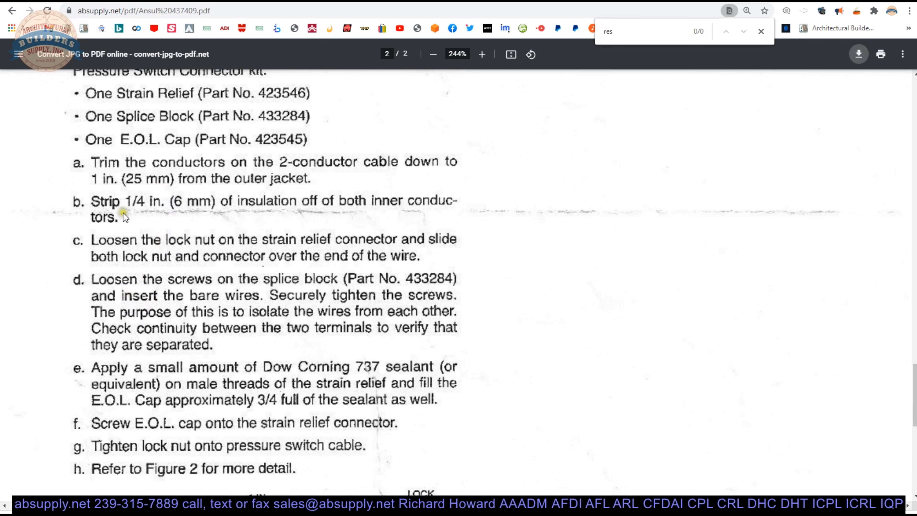
mouse_move(626, 290)
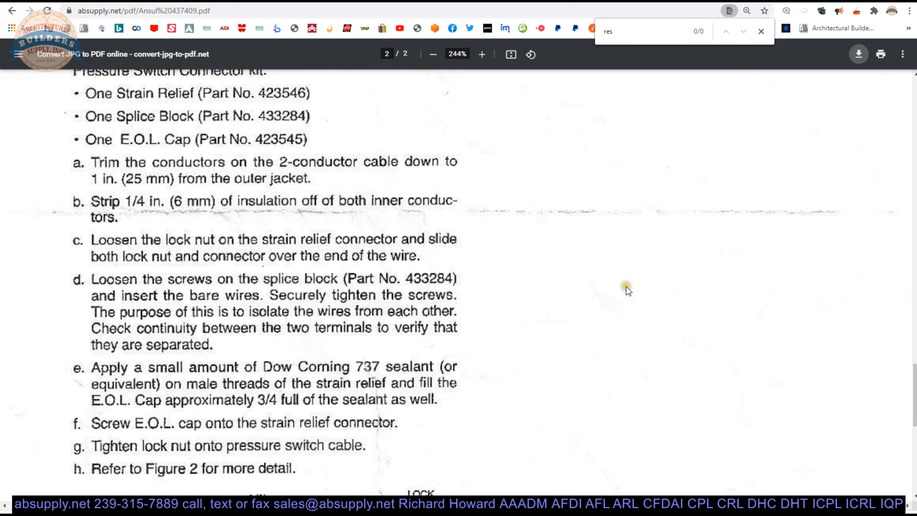
scroll("down", 3)
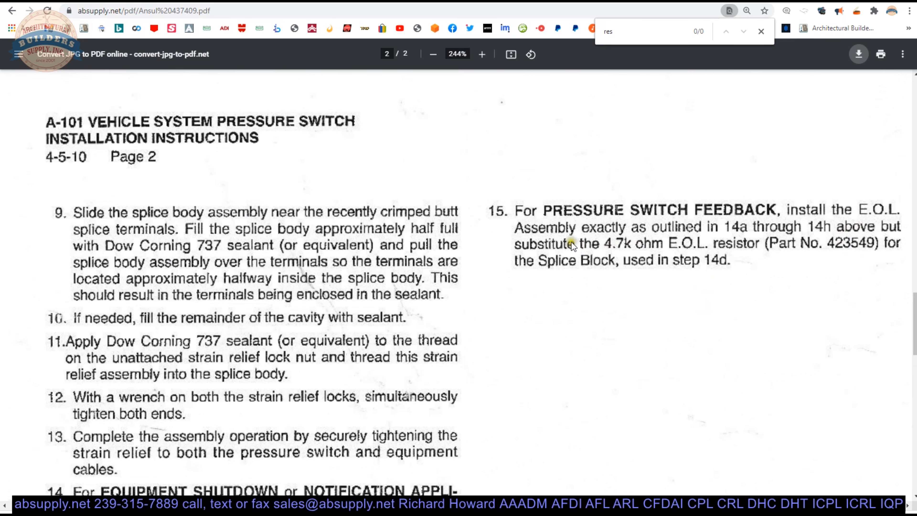
mouse_move(618, 249)
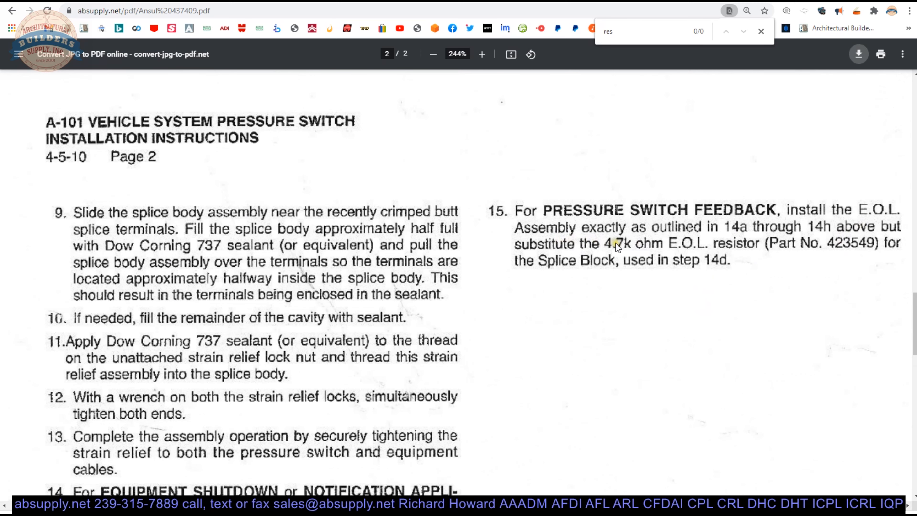
mouse_move(694, 246)
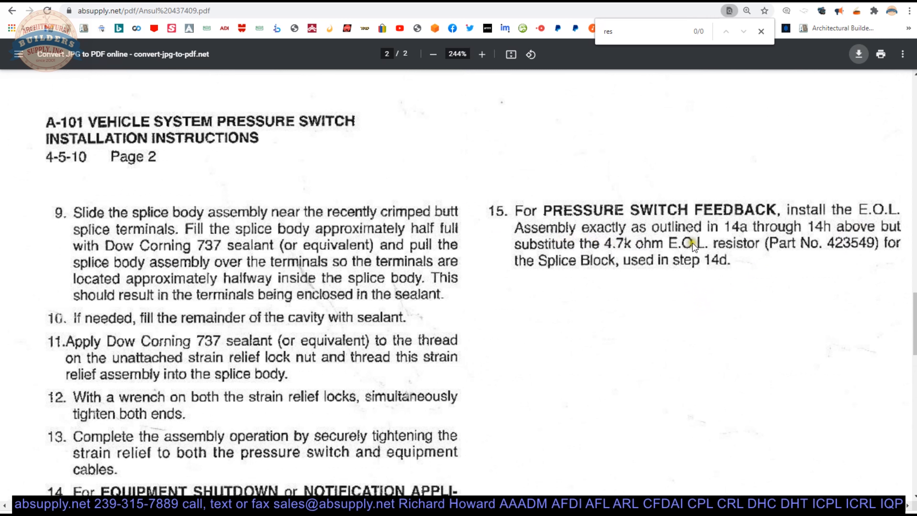
mouse_move(618, 274)
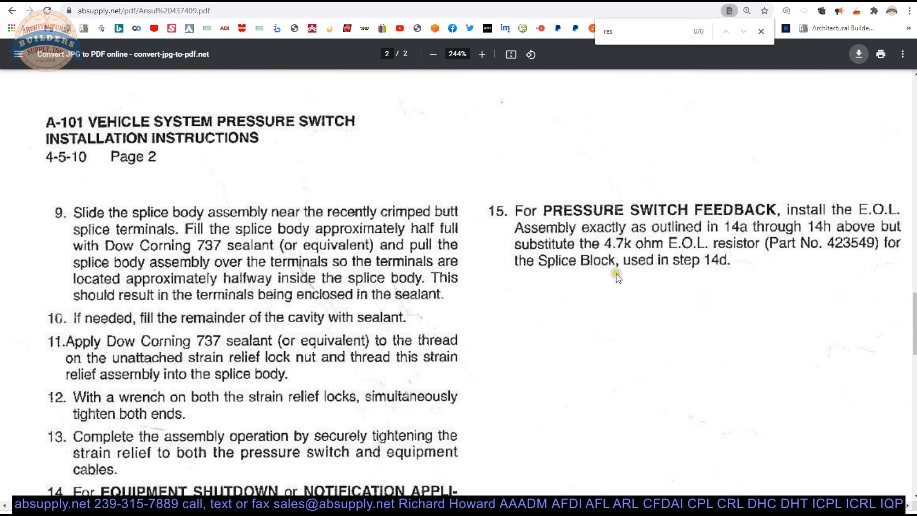
mouse_move(589, 284)
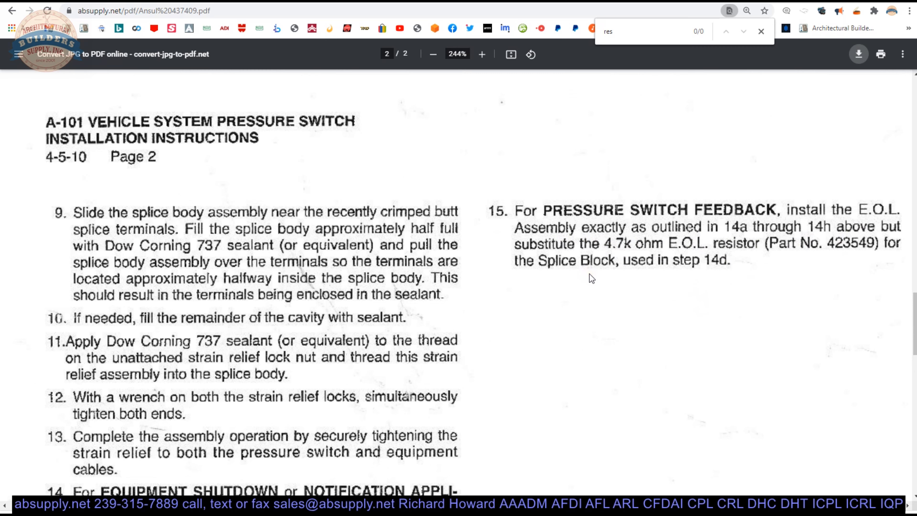
mouse_move(659, 226)
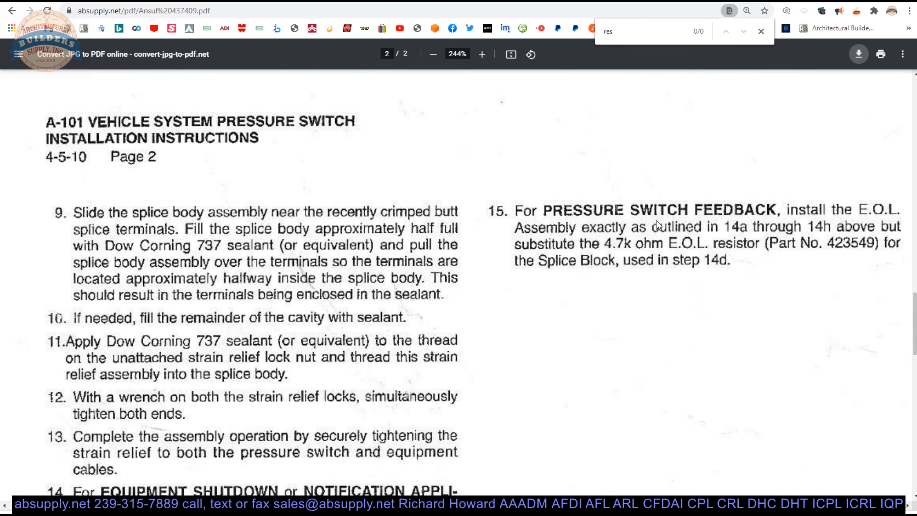
left_click(432, 54)
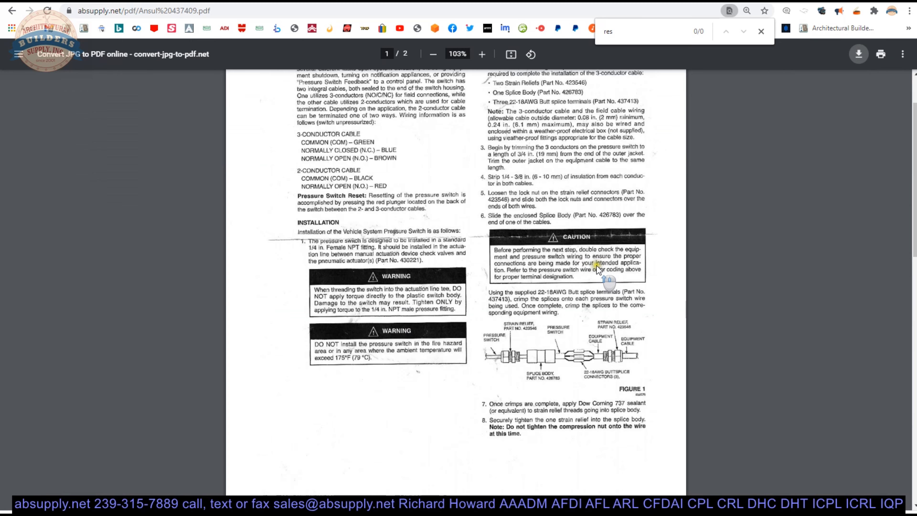
Zoom page 1 to about 201% to read the Application section and wiring colours
left_click(482, 54)
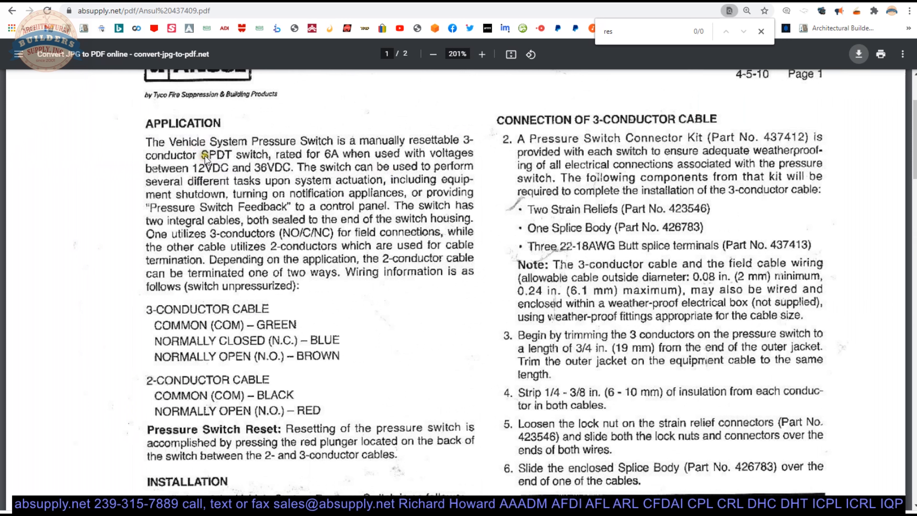
mouse_move(278, 170)
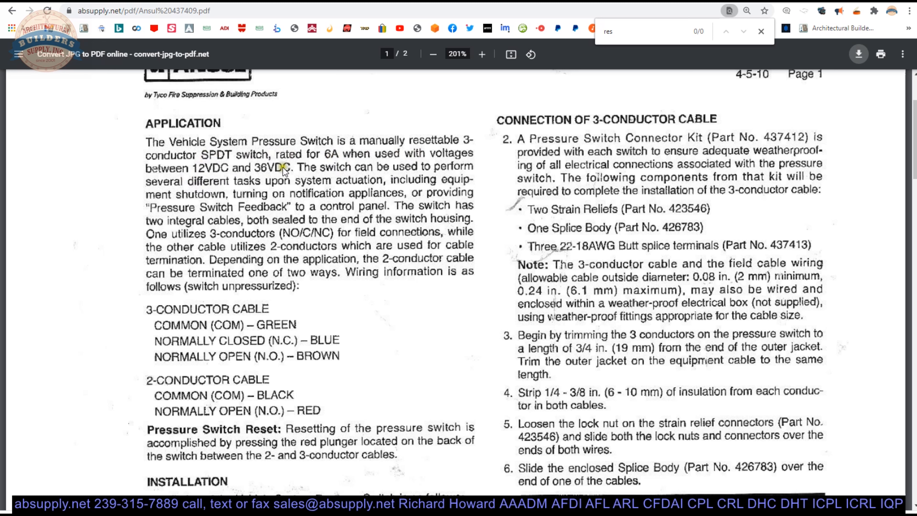
mouse_move(444, 173)
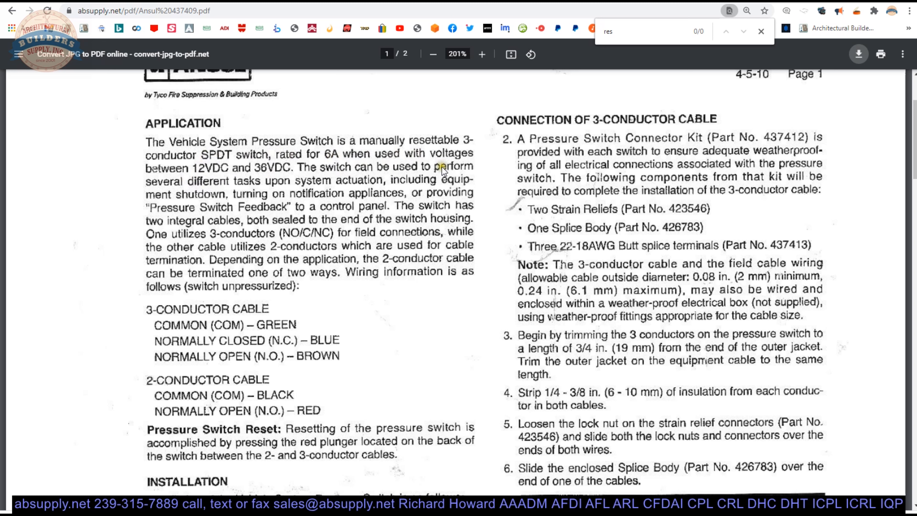
mouse_move(272, 189)
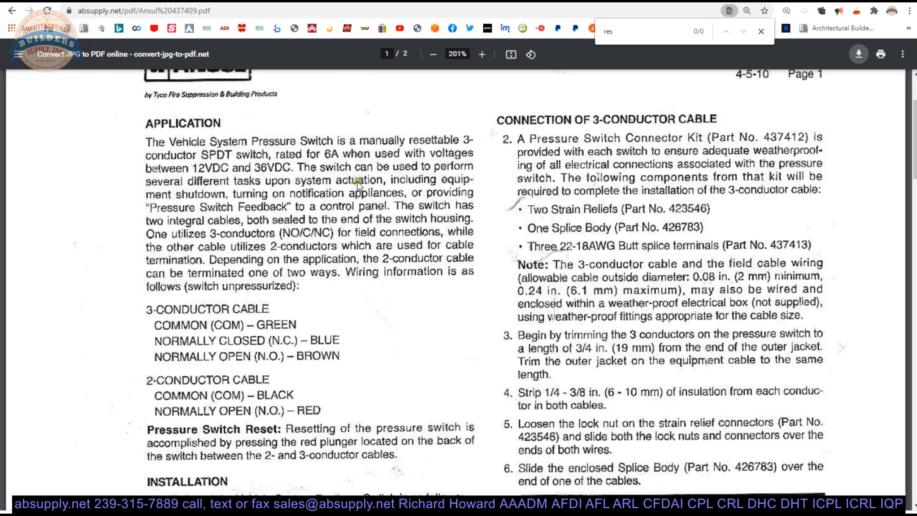
mouse_move(210, 195)
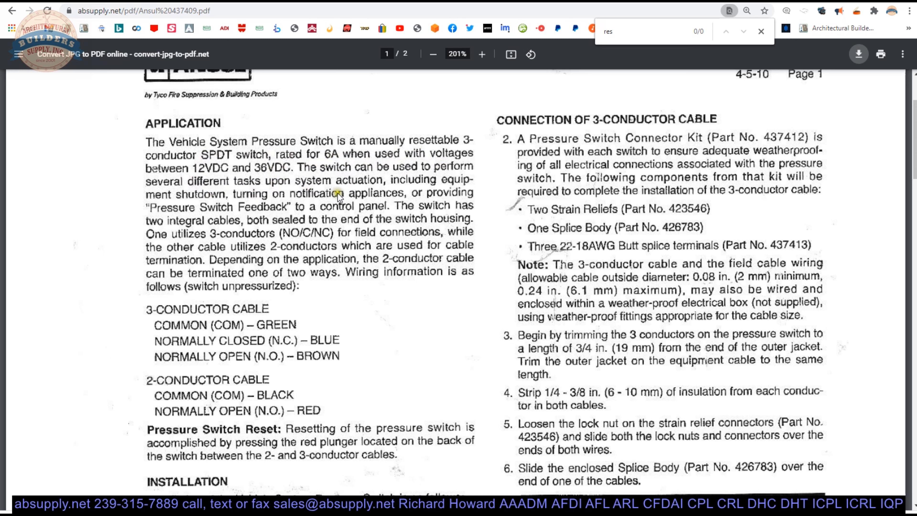
mouse_move(185, 227)
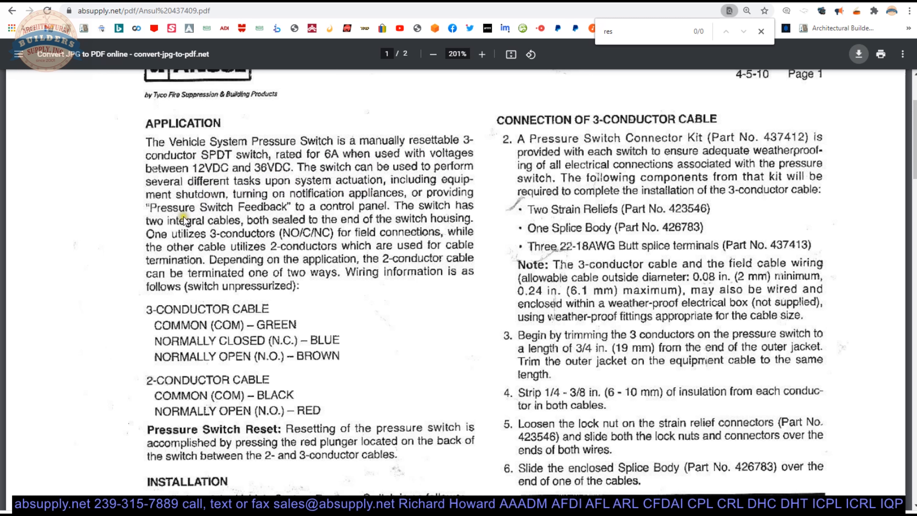
mouse_move(378, 211)
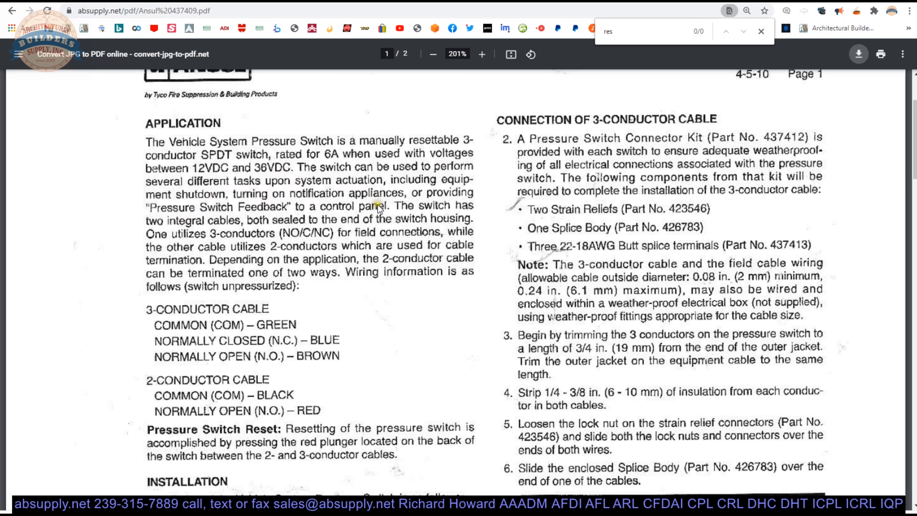
mouse_move(410, 236)
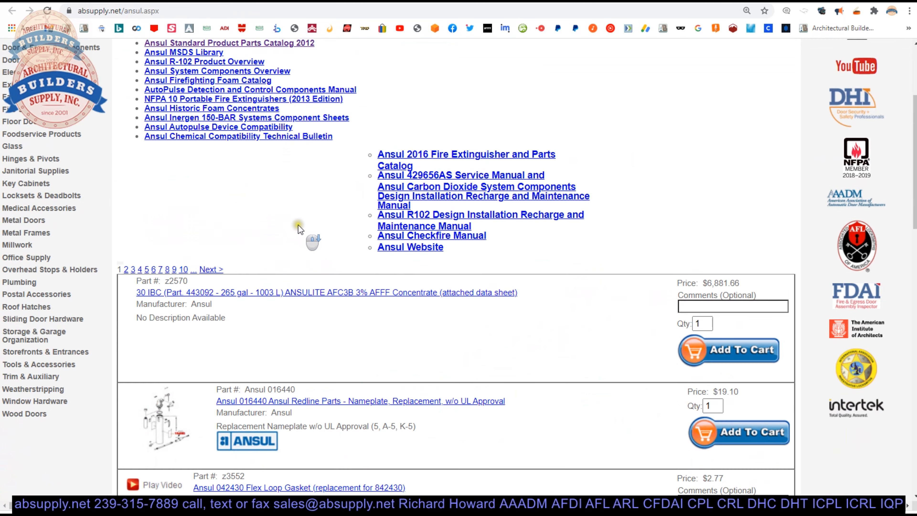
Scroll the absupply.net Ansul page listing manuals, catalogs and parts
scroll("down", 3)
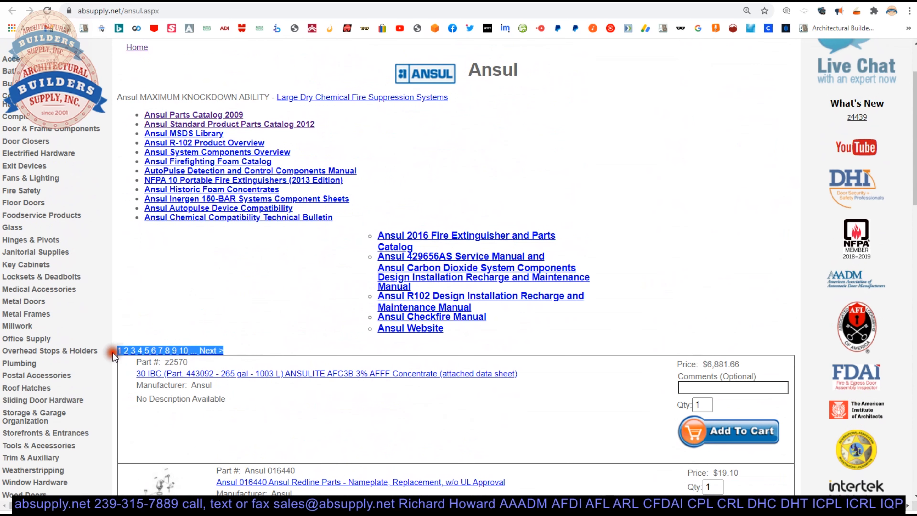
mouse_move(437, 248)
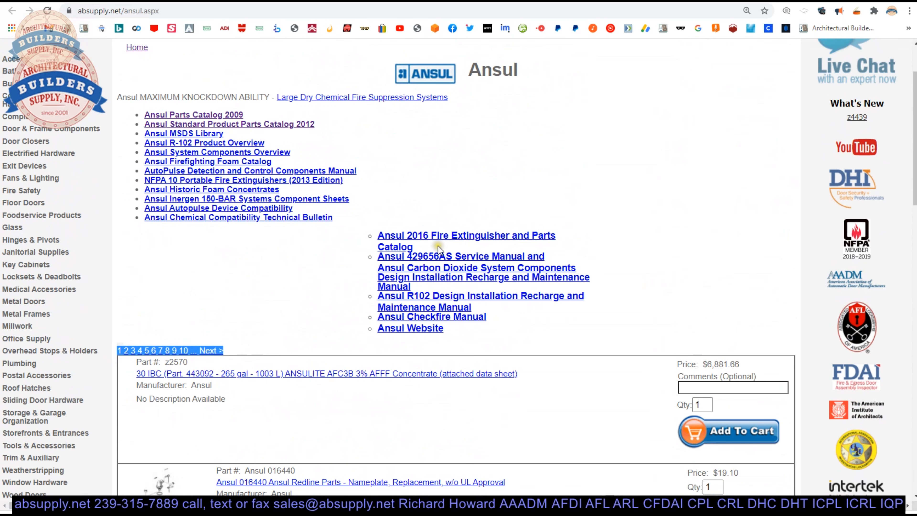